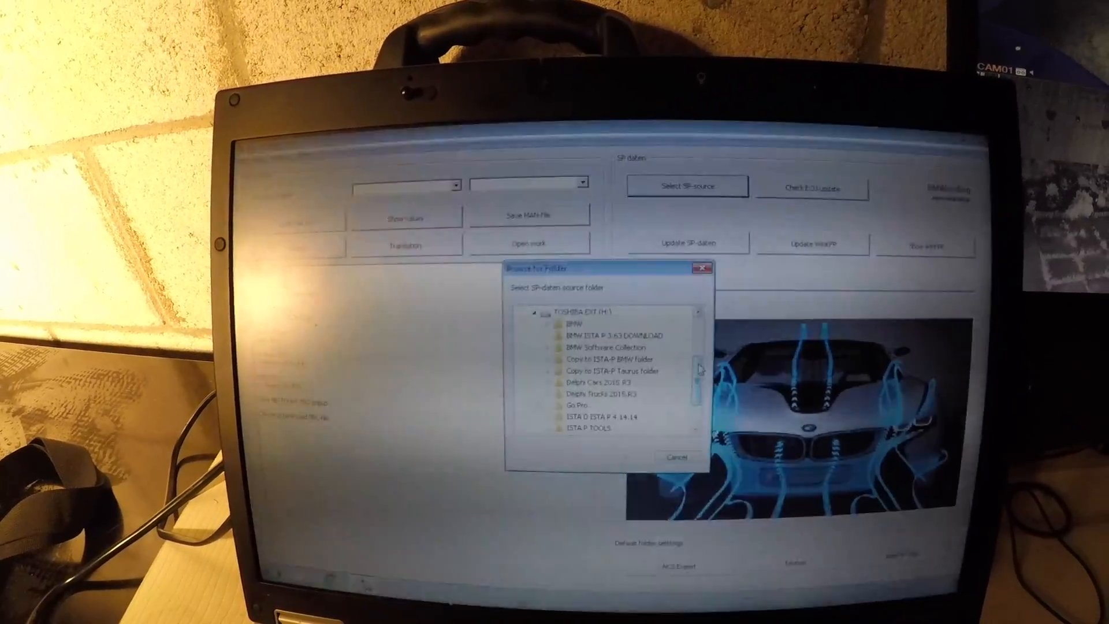
- Choose the sp-daten 2 folder on the TOSHIBA EXT drive as the SP-daten source
{"action": "scroll", "scroll_direction": "down", "scroll_amount": 3}
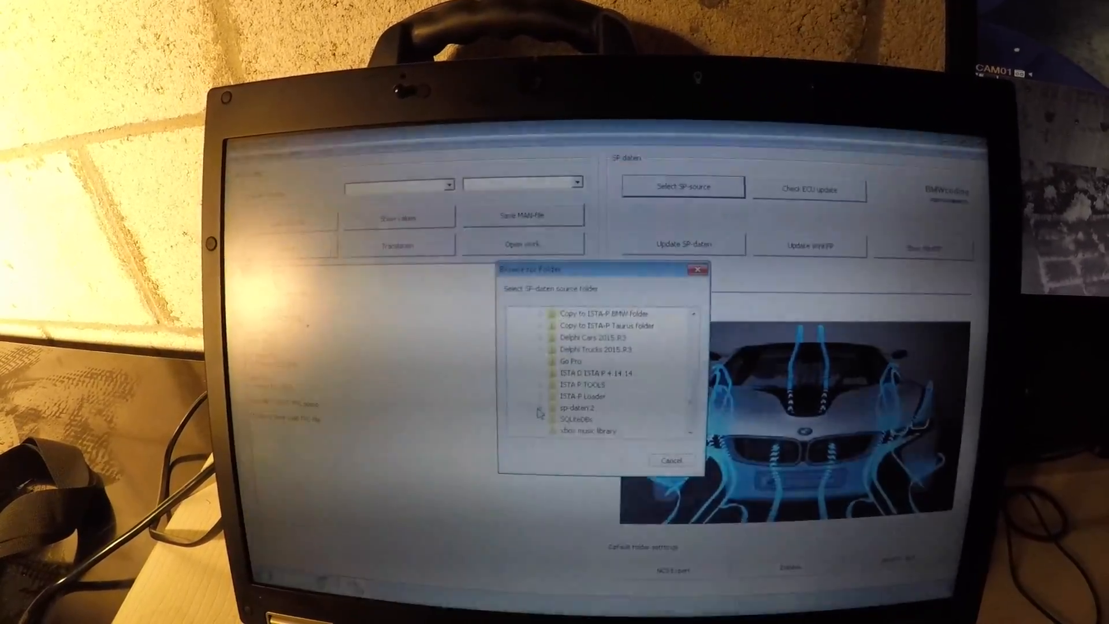
{"action": "double_click", "coordinate": [575, 408]}
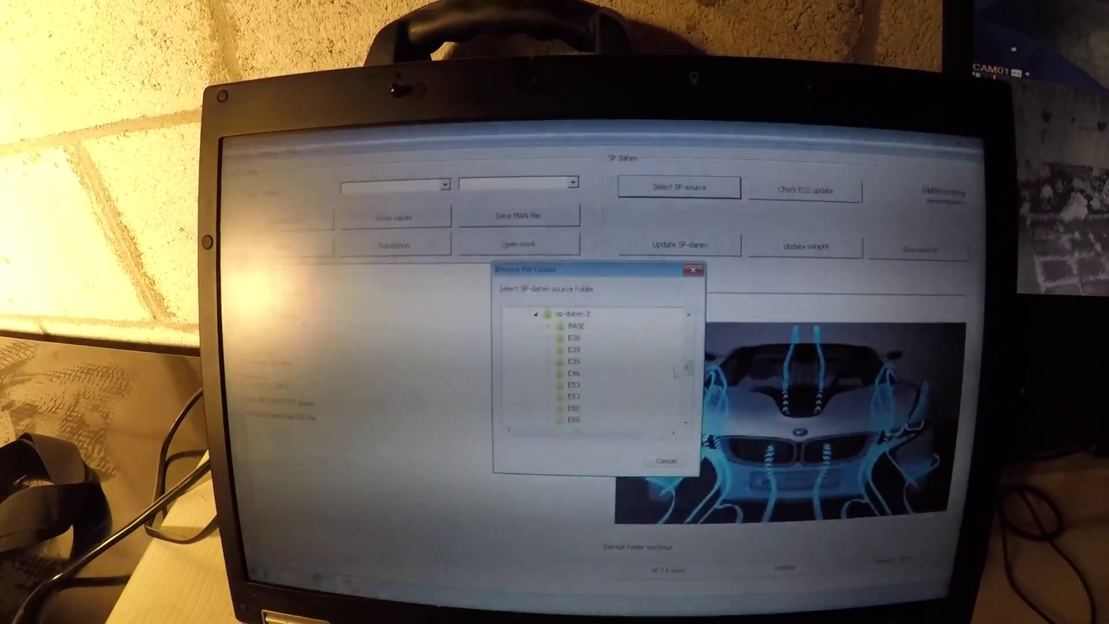
{"action": "scroll", "scroll_direction": "down", "scroll_amount": 3}
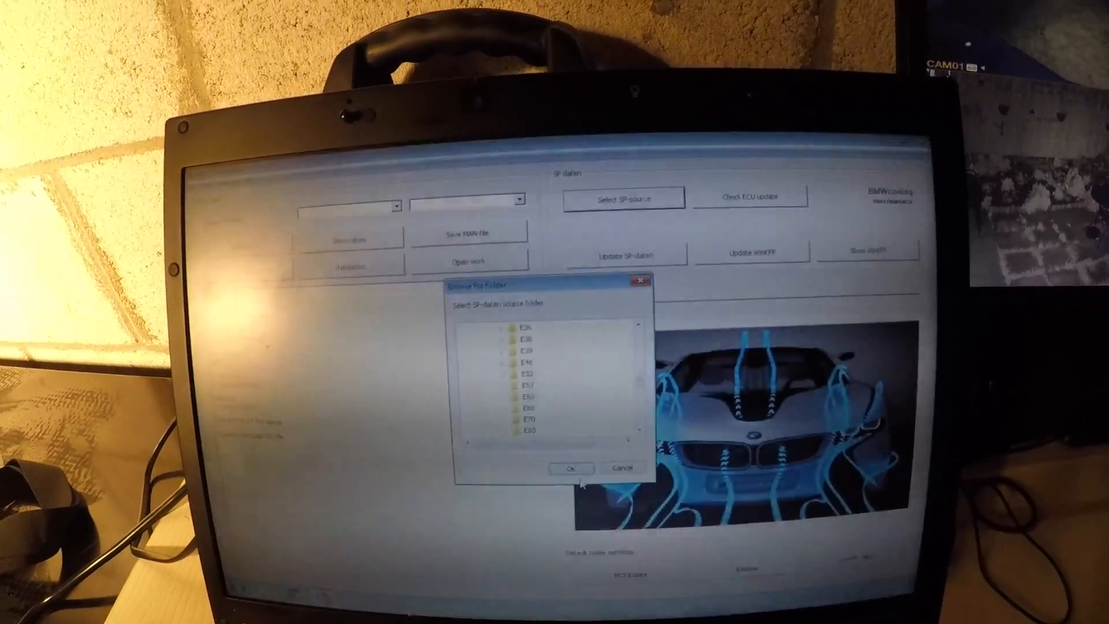
{"action": "left_click", "coordinate": [570, 468]}
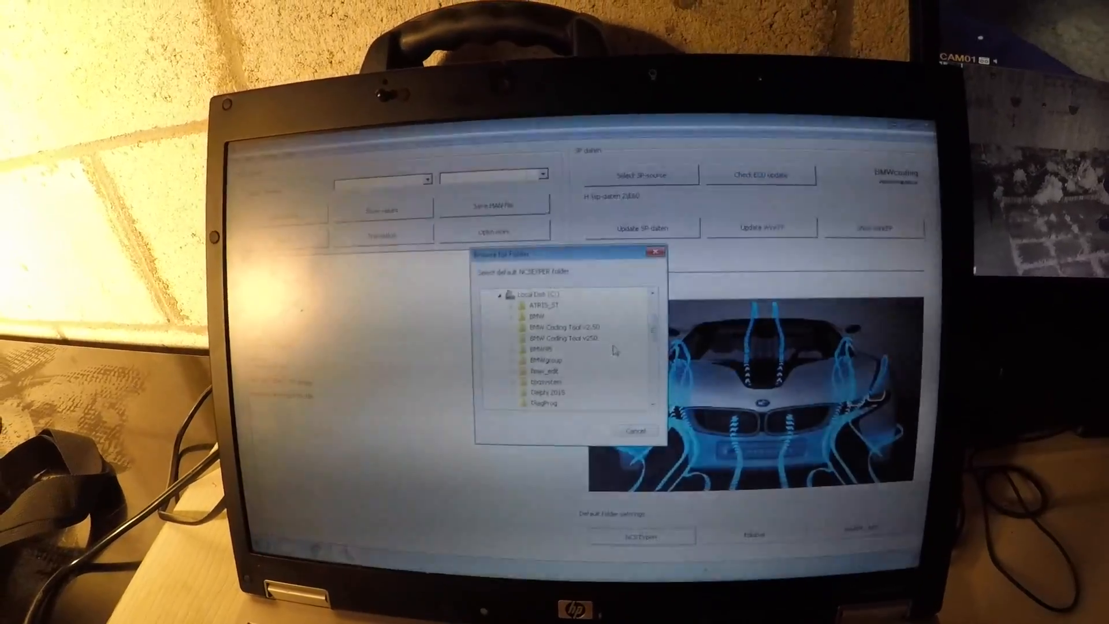
- Select C:\NCSEXPER as the NCSEXPER folder, then locate EDIABAS for the EDIABAS folder
{"action": "scroll", "scroll_direction": "down", "scroll_amount": 3}
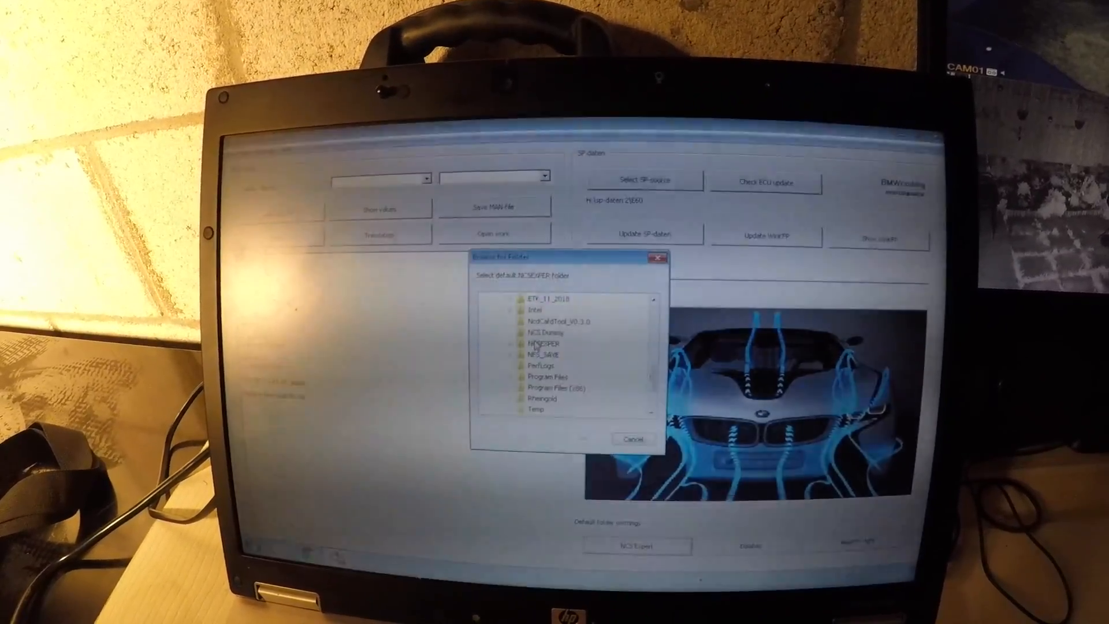
{"action": "left_click", "coordinate": [630, 439]}
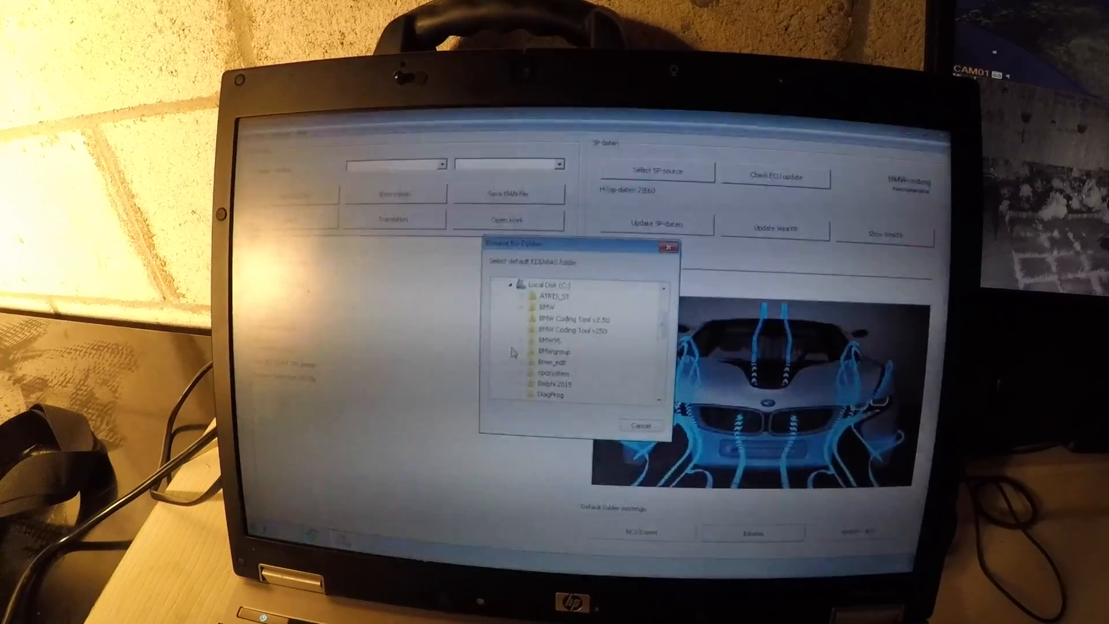
{"action": "scroll", "scroll_direction": "down", "scroll_amount": 3}
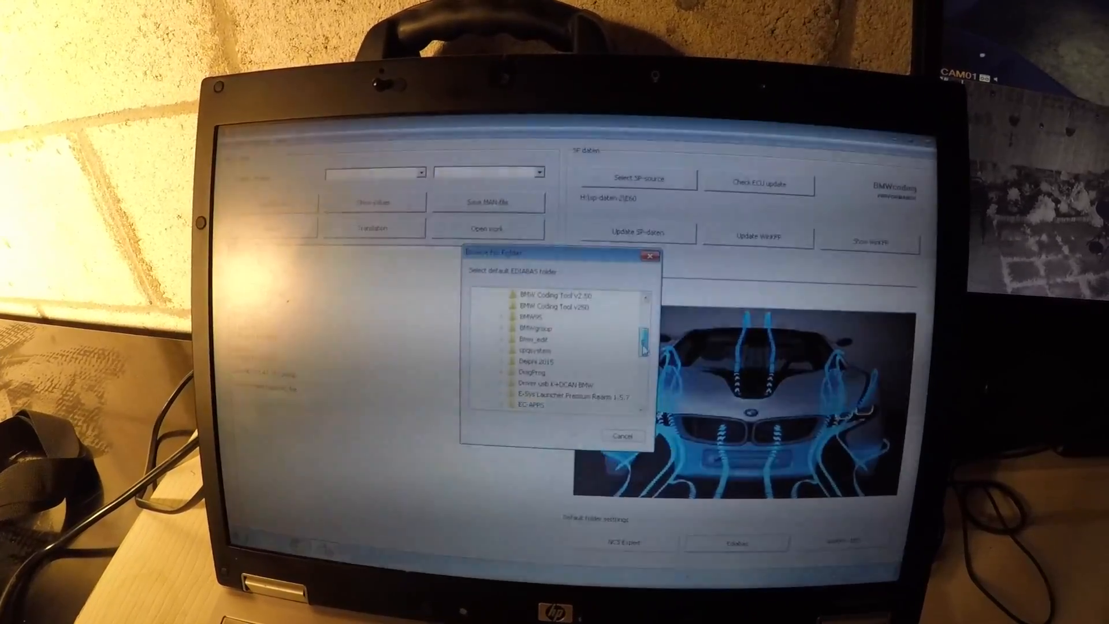
{"action": "scroll", "scroll_direction": "down", "scroll_amount": 3}
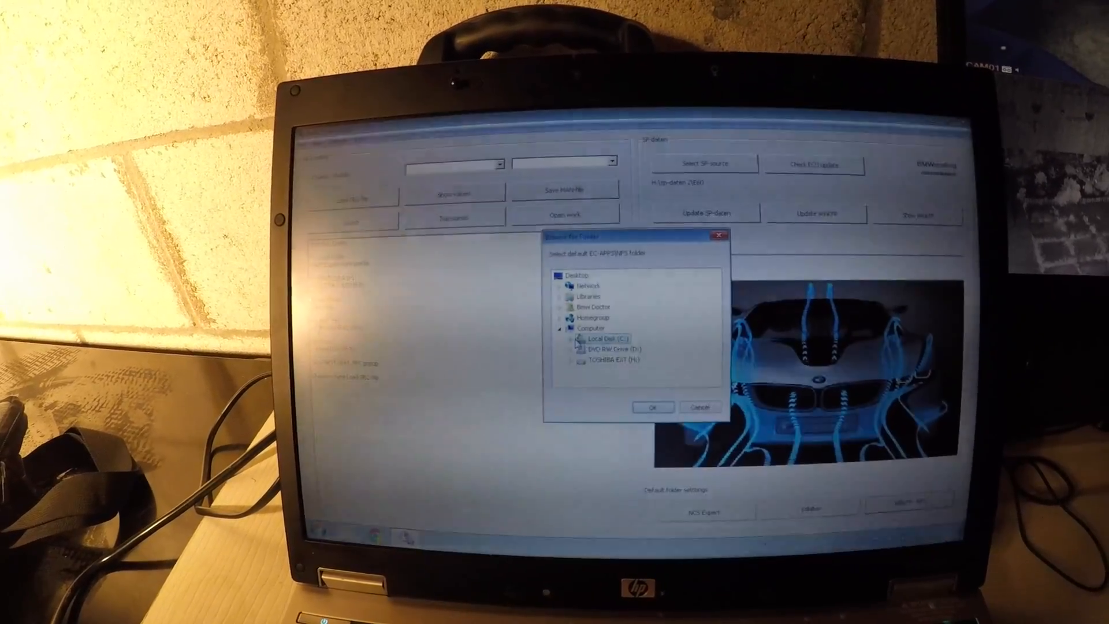
- Select C:\EC-APPS\NFS as the default NFS folder
{"action": "double_click", "coordinate": [606, 338]}
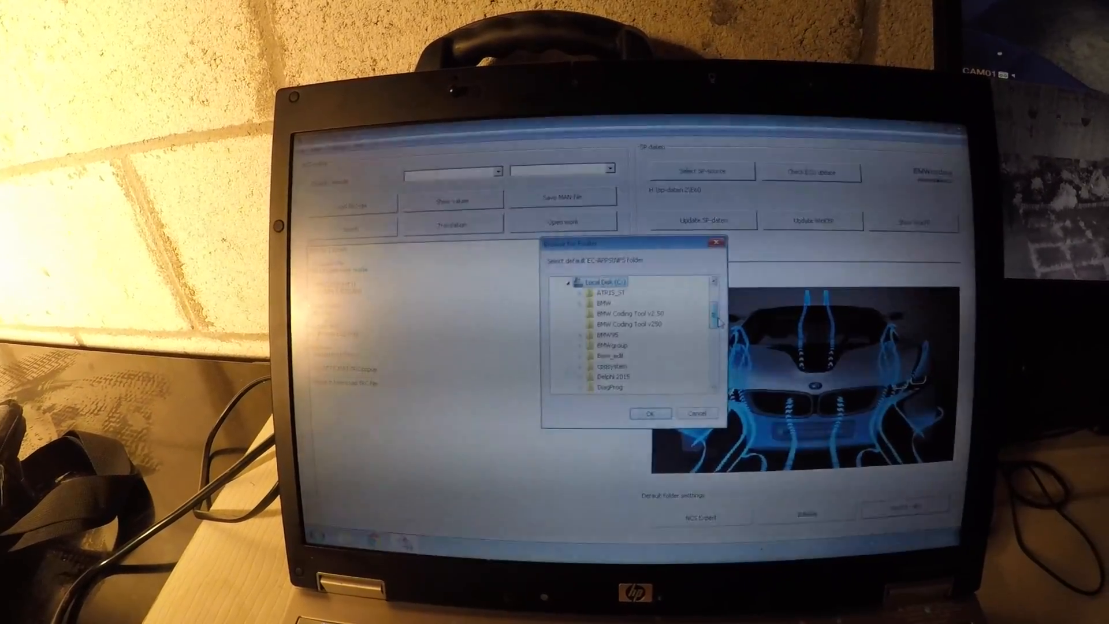
{"action": "scroll", "scroll_direction": "down", "scroll_amount": 3}
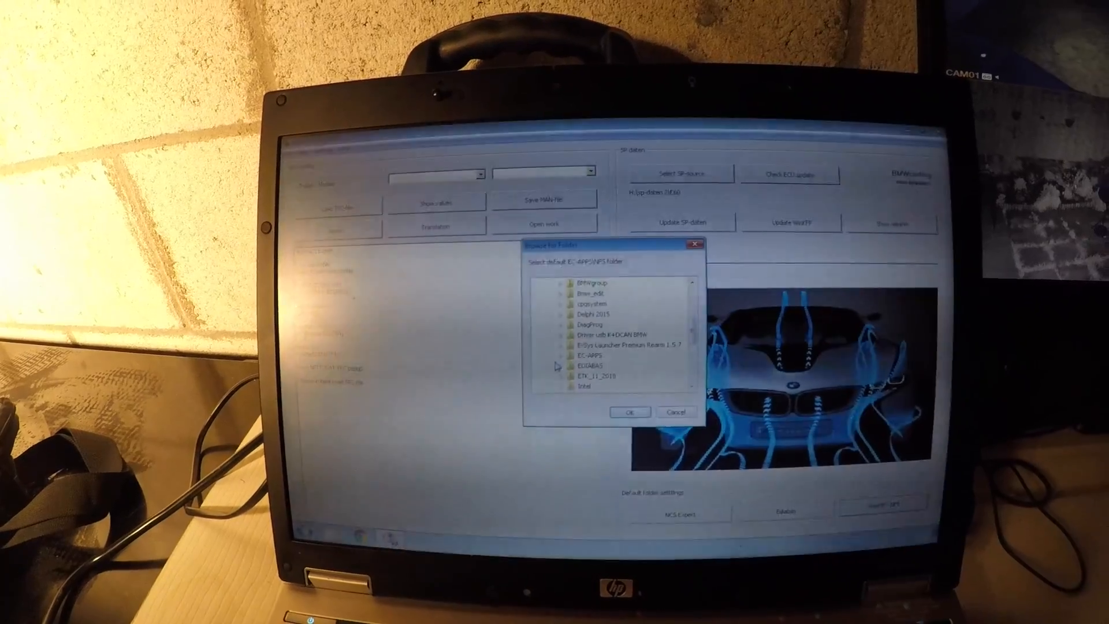
{"action": "left_click", "coordinate": [570, 349]}
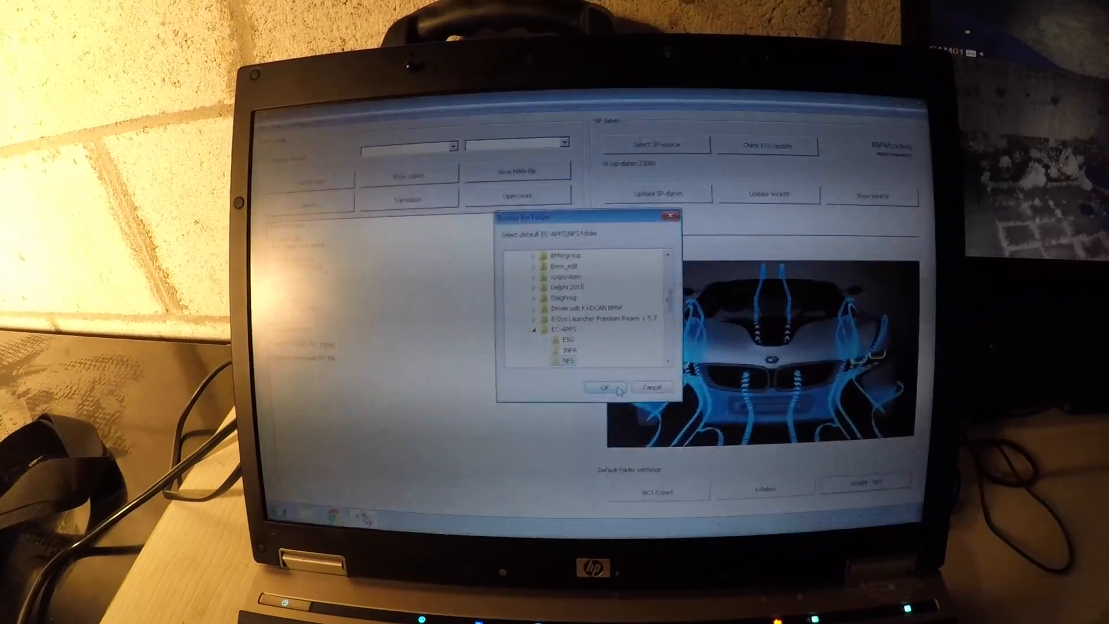
{"action": "left_click", "coordinate": [604, 388]}
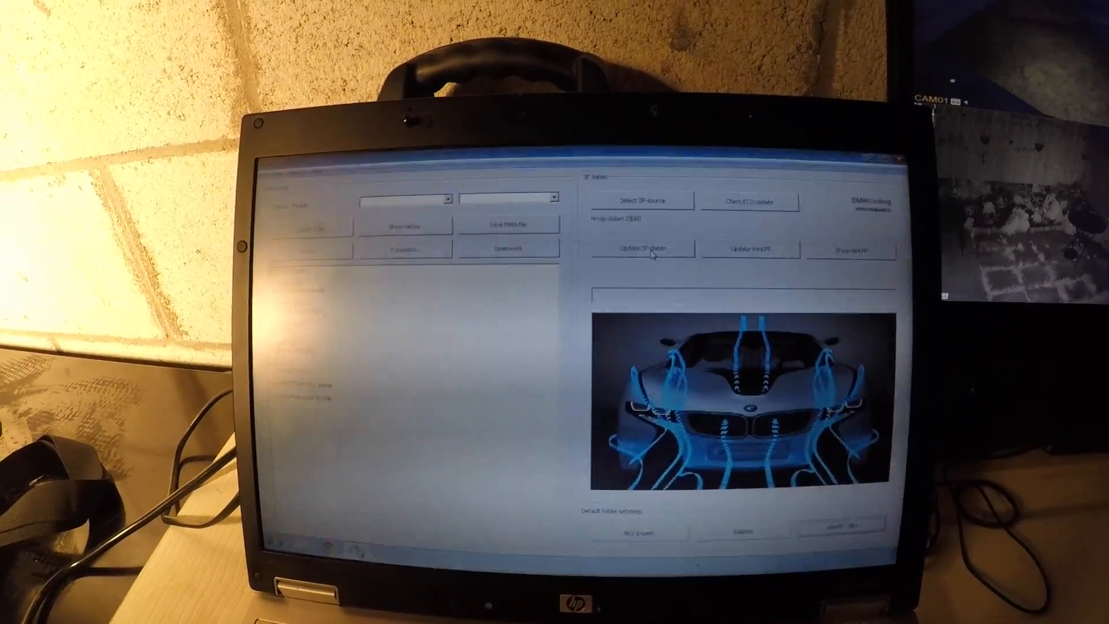
- Run Update SP-daten from the chosen source
{"action": "left_click", "coordinate": [642, 250]}
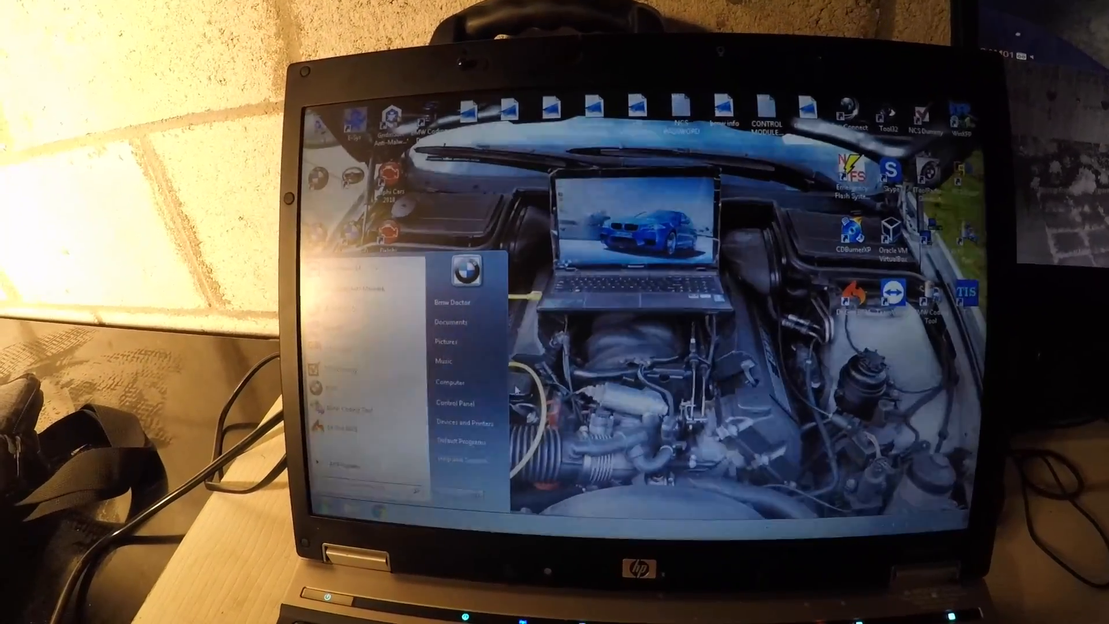
- Browse to C:\EC-APPS\NFS\DATA in Explorer and look through the updated folders
{"action": "left_click", "coordinate": [448, 382]}
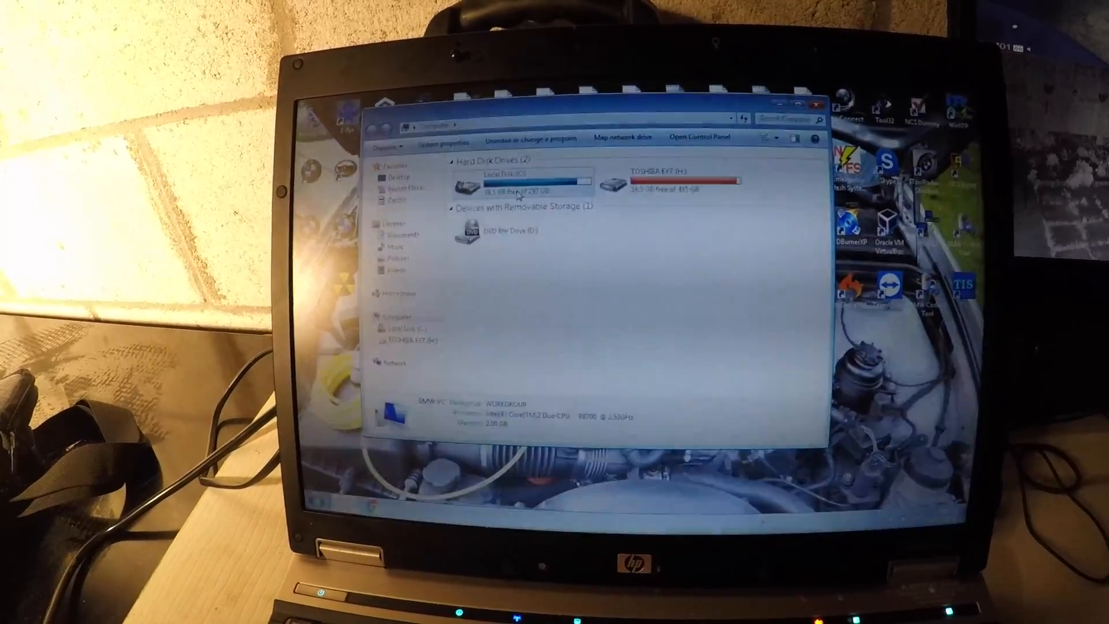
{"action": "double_click", "coordinate": [503, 181]}
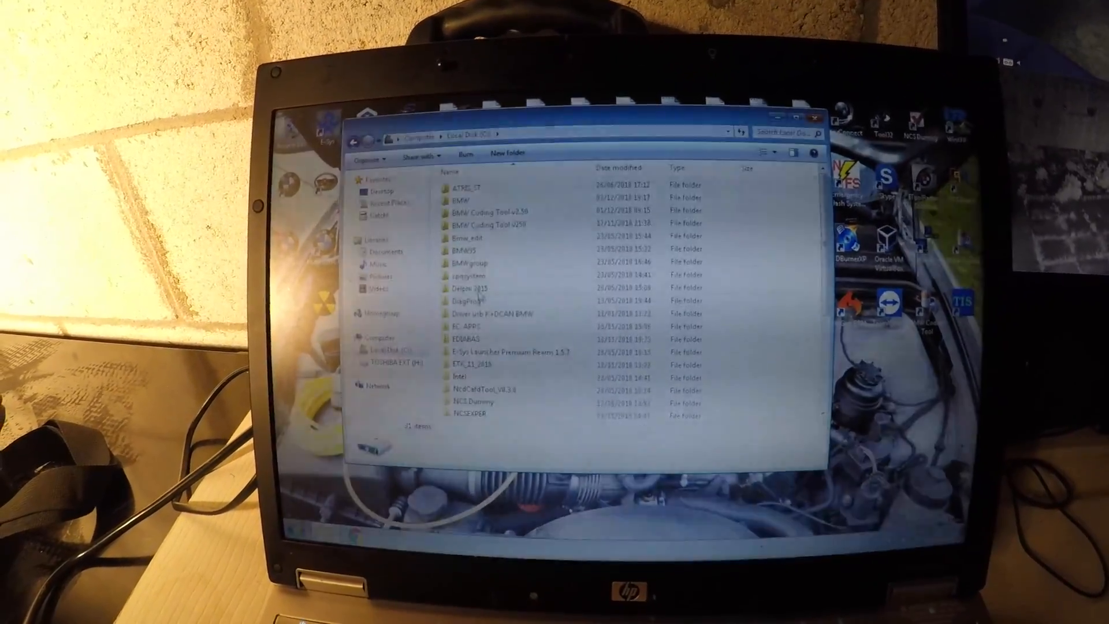
{"action": "double_click", "coordinate": [467, 326]}
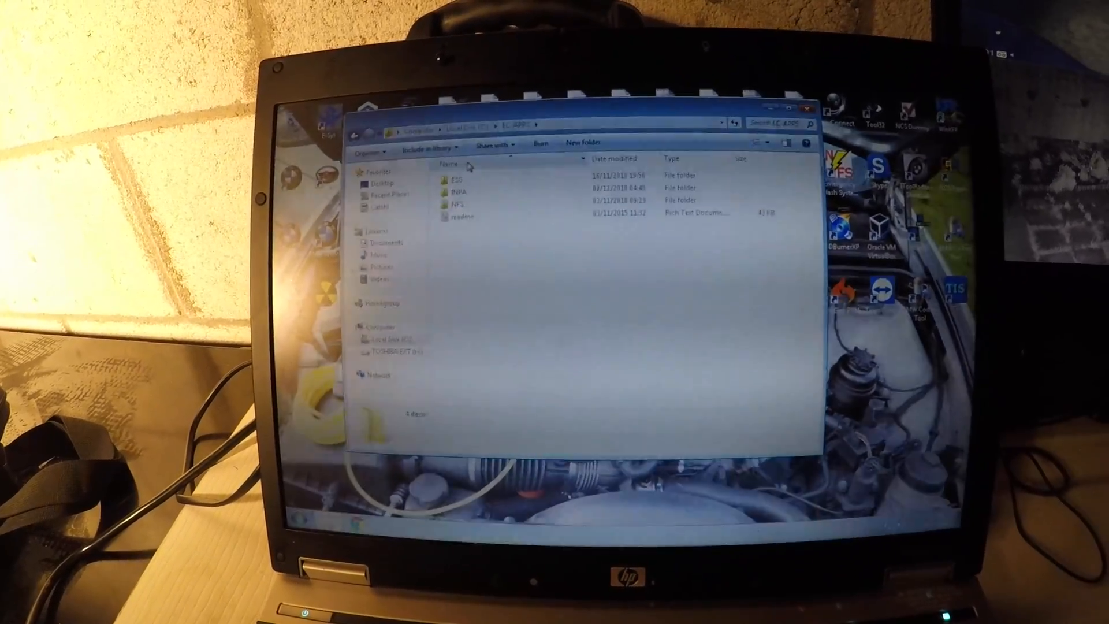
{"action": "double_click", "coordinate": [461, 203]}
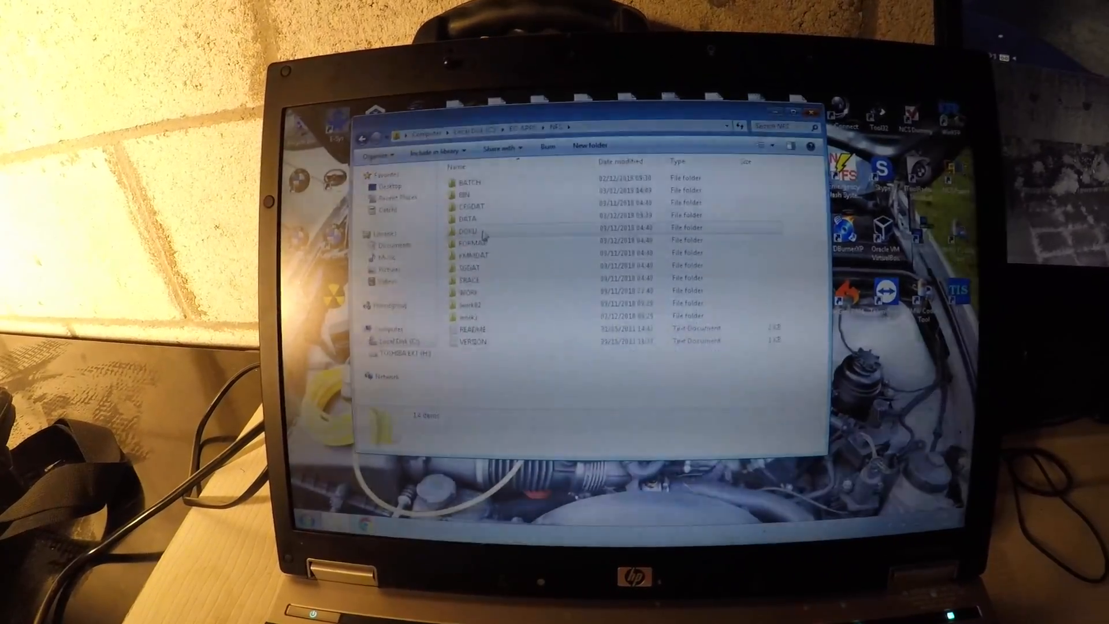
{"action": "double_click", "coordinate": [468, 216]}
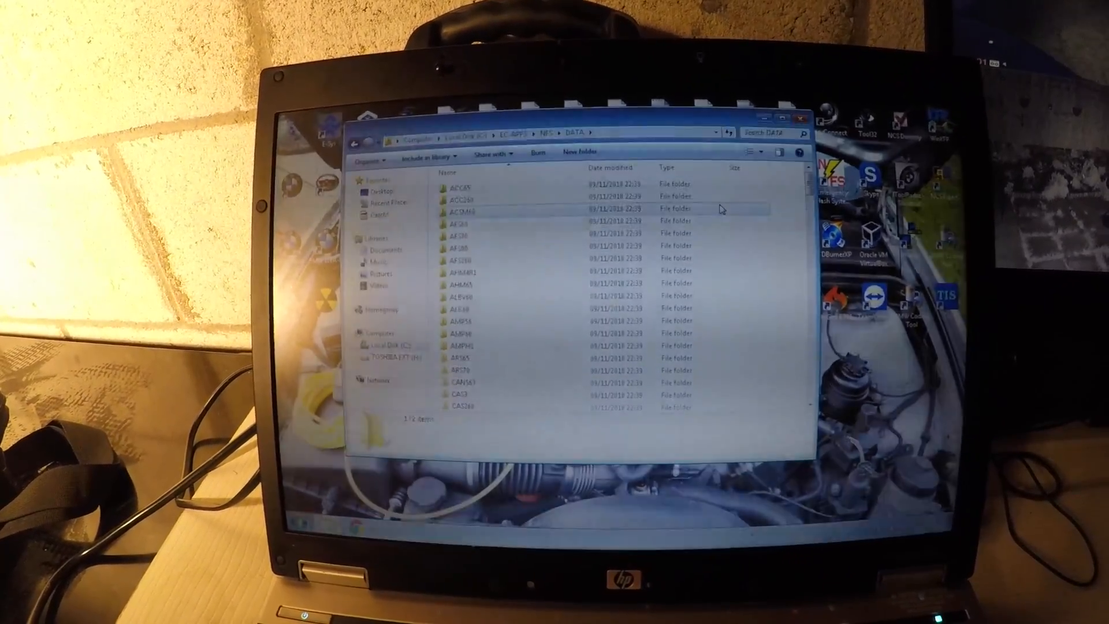
{"action": "scroll", "scroll_direction": "down", "scroll_amount": 3}
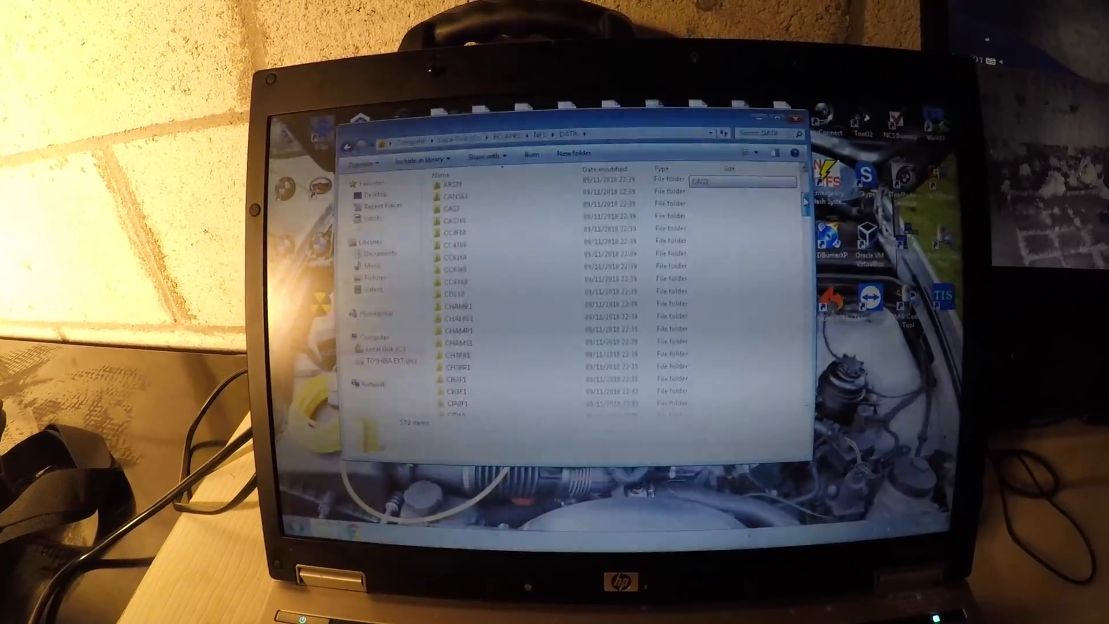
{"action": "scroll", "scroll_direction": "down", "scroll_amount": 3}
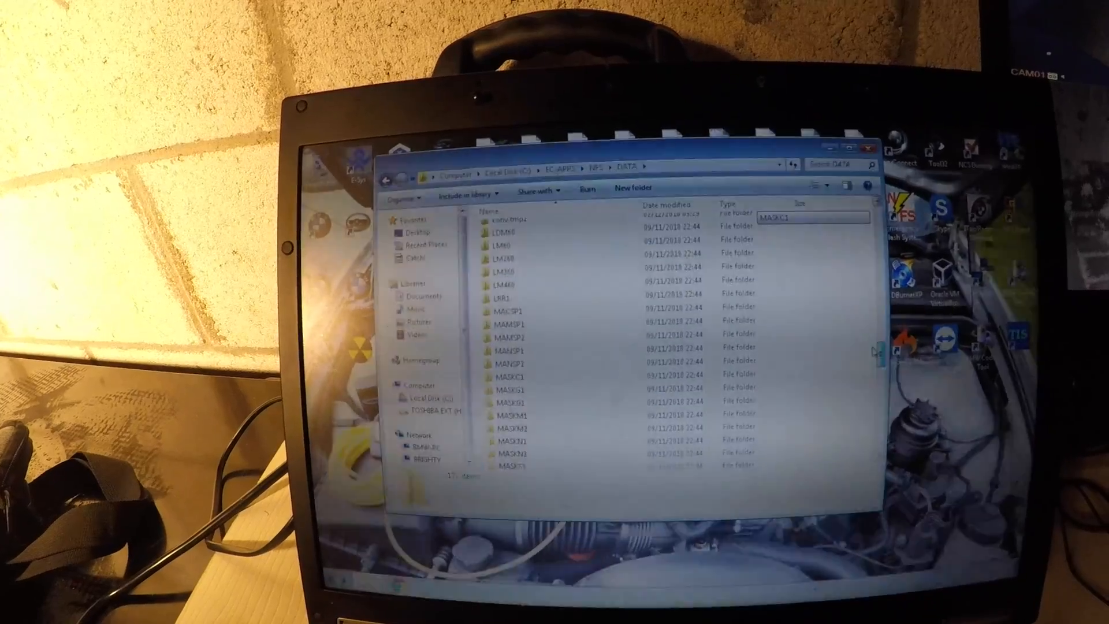
{"action": "scroll", "scroll_direction": "down", "scroll_amount": 3}
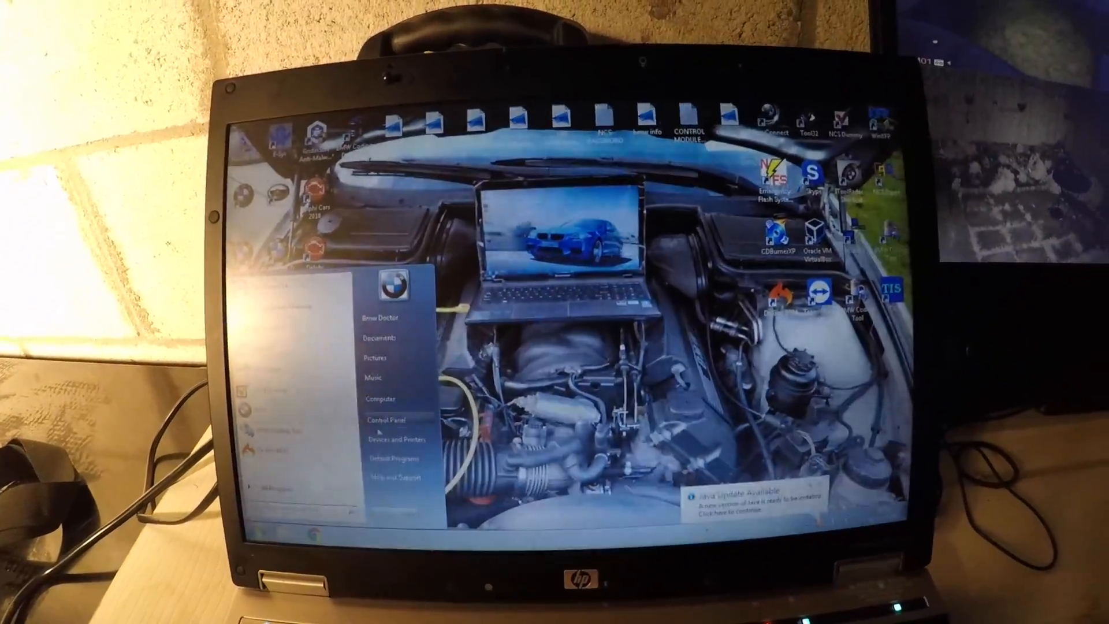
- Browse to C:\NCSEXPER\DATEN, inspect the updated chassis folders, then close Explorer
{"action": "left_click", "coordinate": [379, 398]}
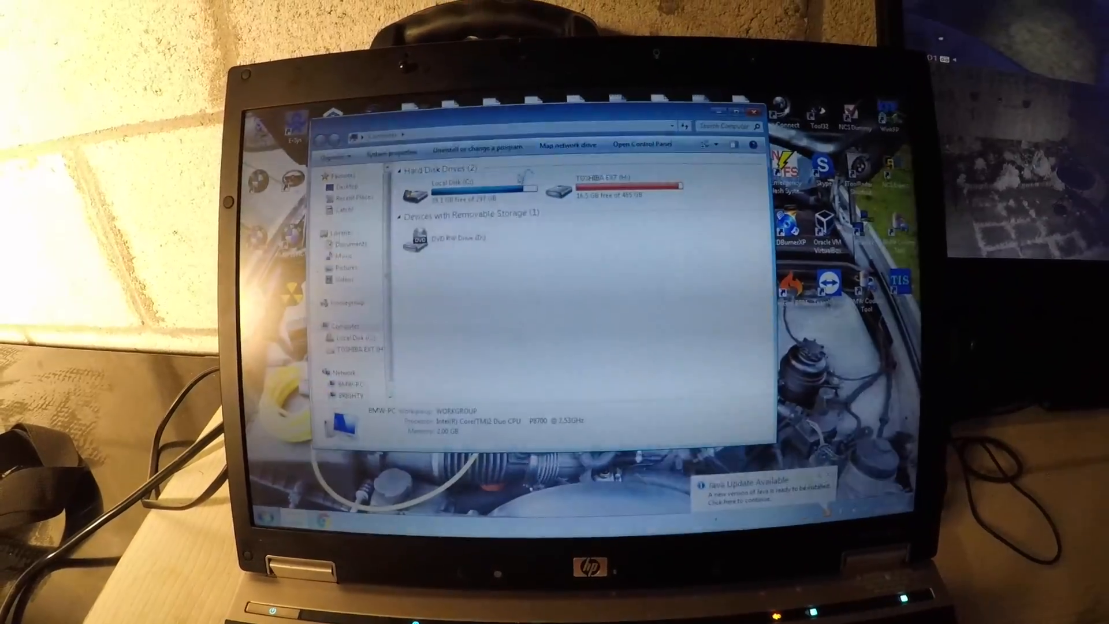
{"action": "double_click", "coordinate": [443, 185]}
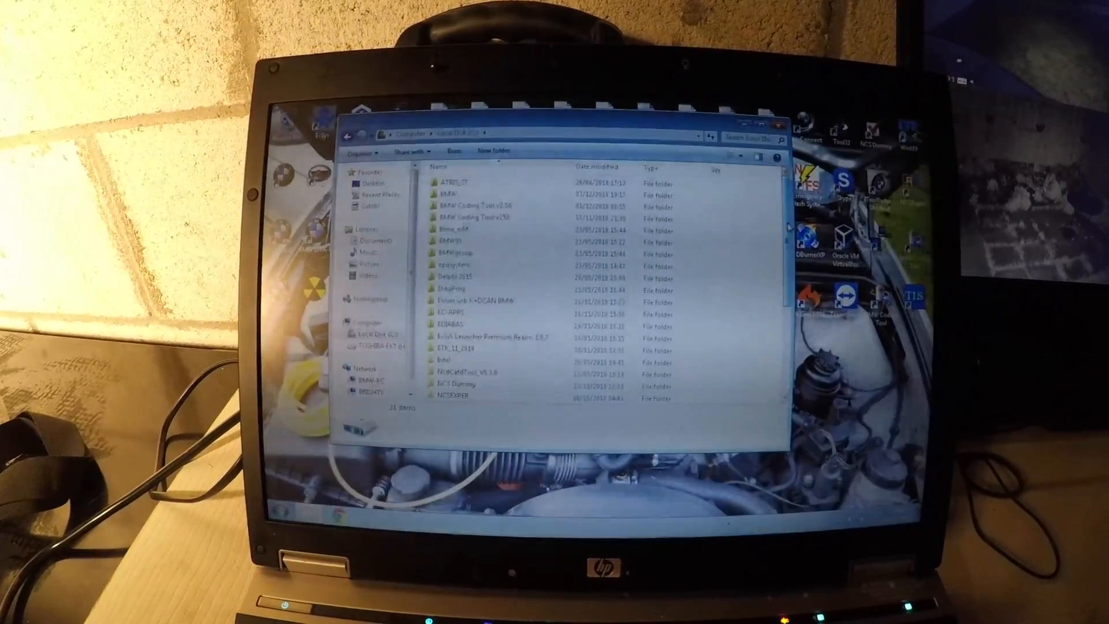
{"action": "scroll", "scroll_direction": "down", "scroll_amount": 3}
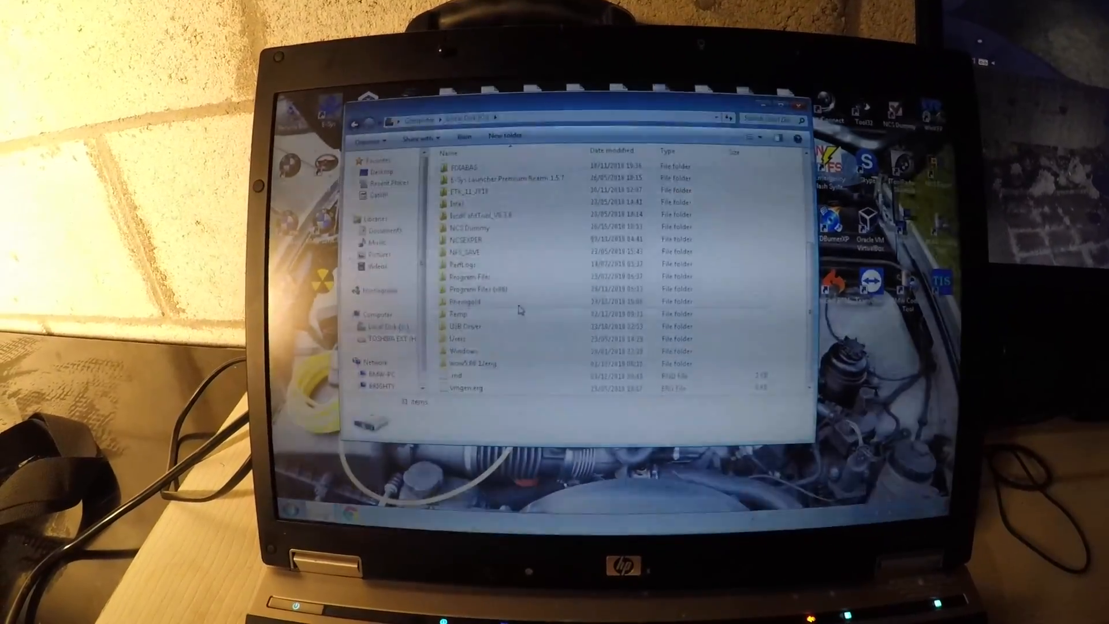
{"action": "double_click", "coordinate": [468, 241]}
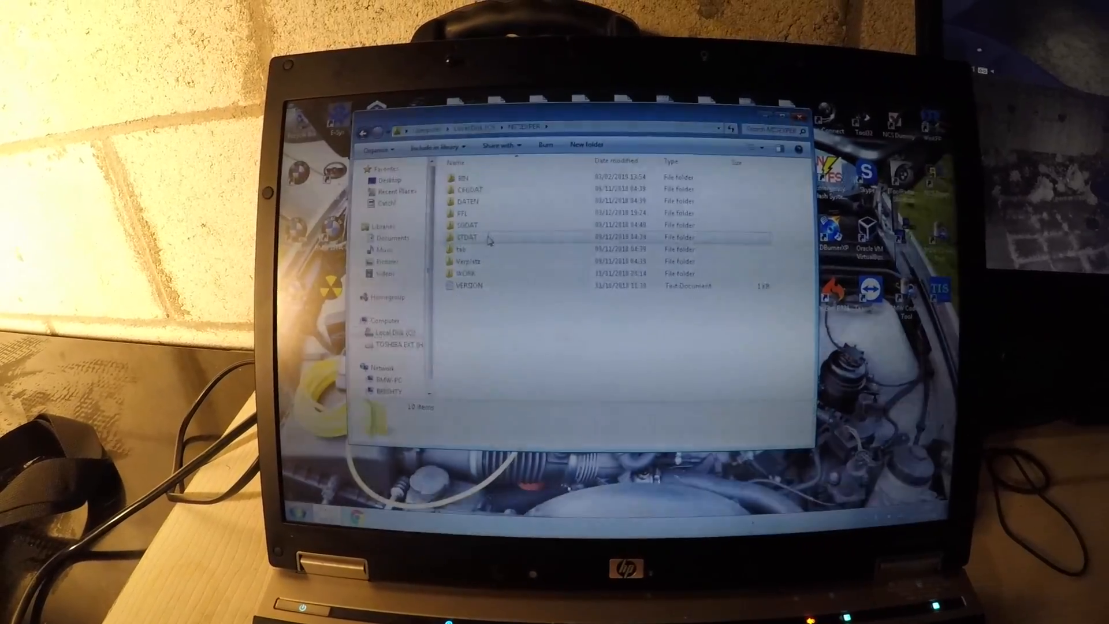
{"action": "double_click", "coordinate": [467, 201]}
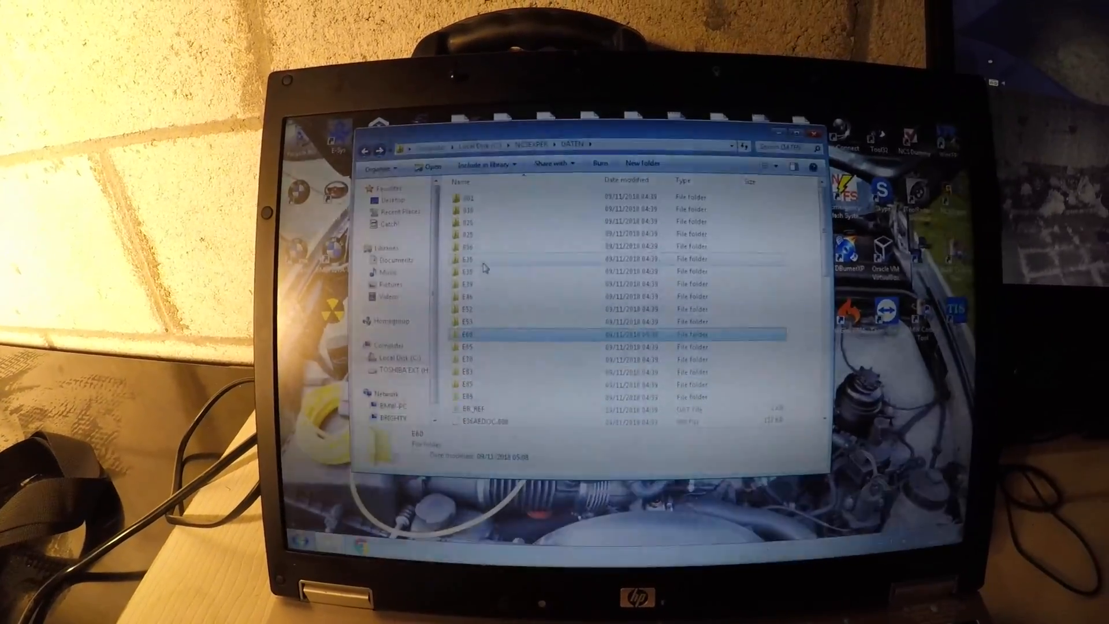
{"action": "double_click", "coordinate": [466, 333]}
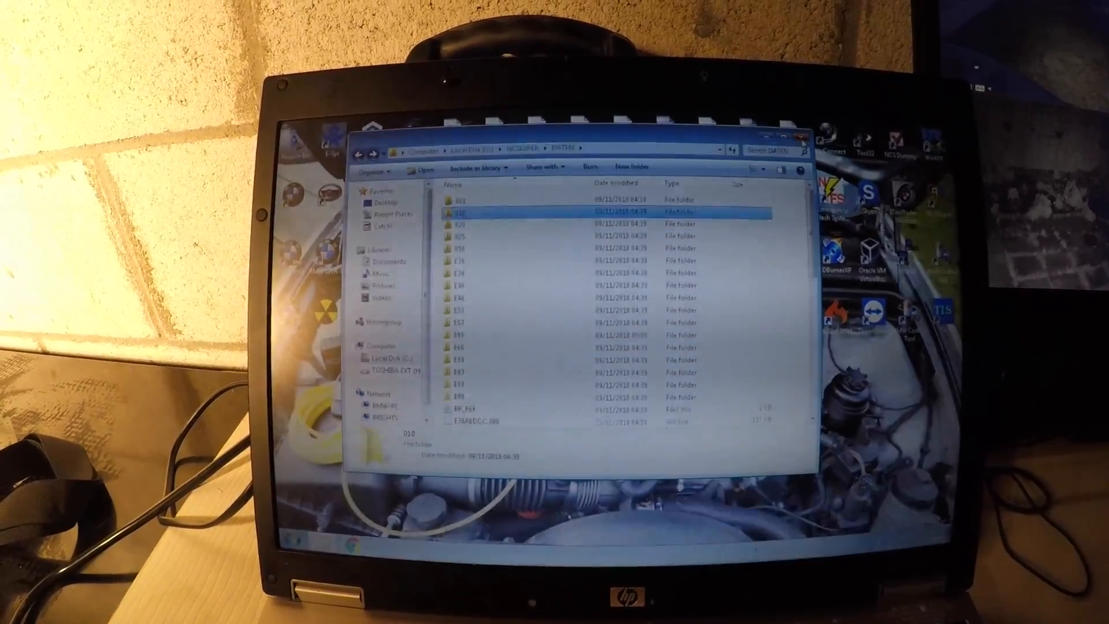
{"action": "left_click", "coordinate": [803, 136]}
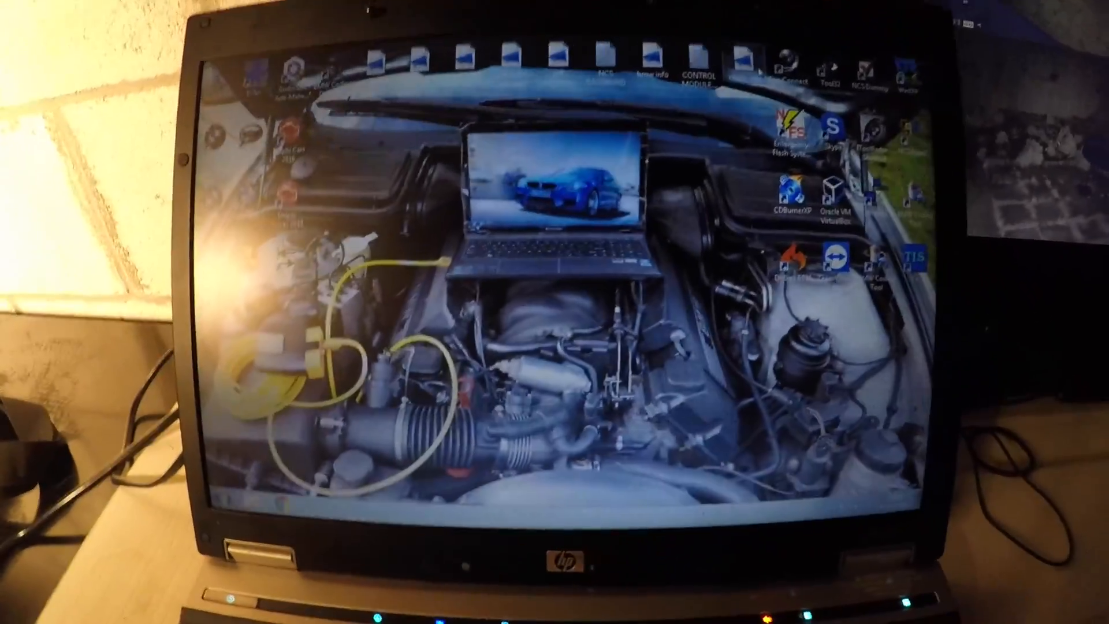